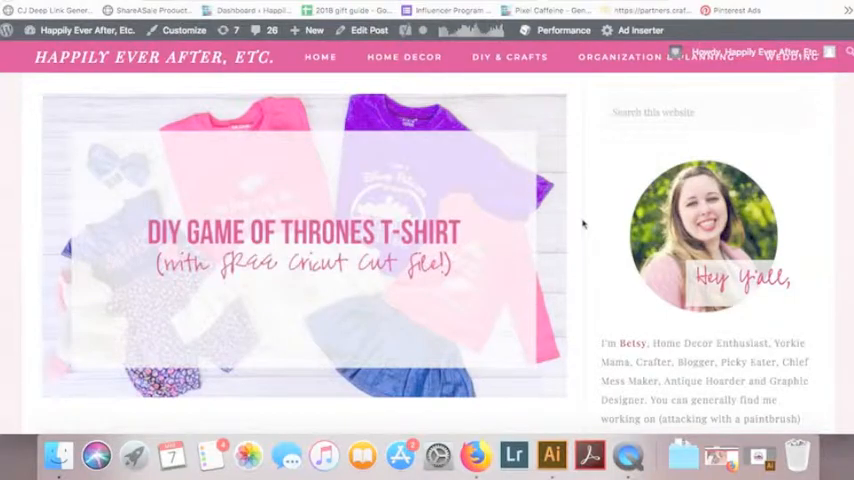
- Scroll the Game of Thrones T-shirt post to the 'Get your free Cricut cut files' form and click into it
scroll(down, 3)
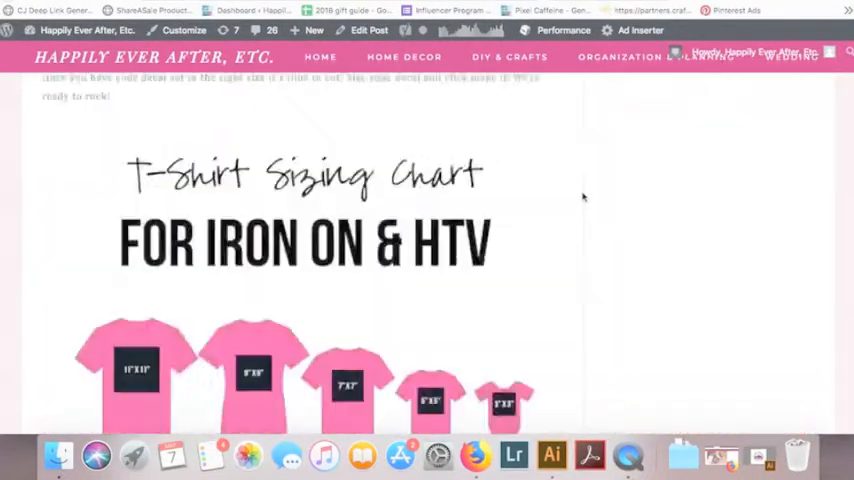
scroll(down, 3)
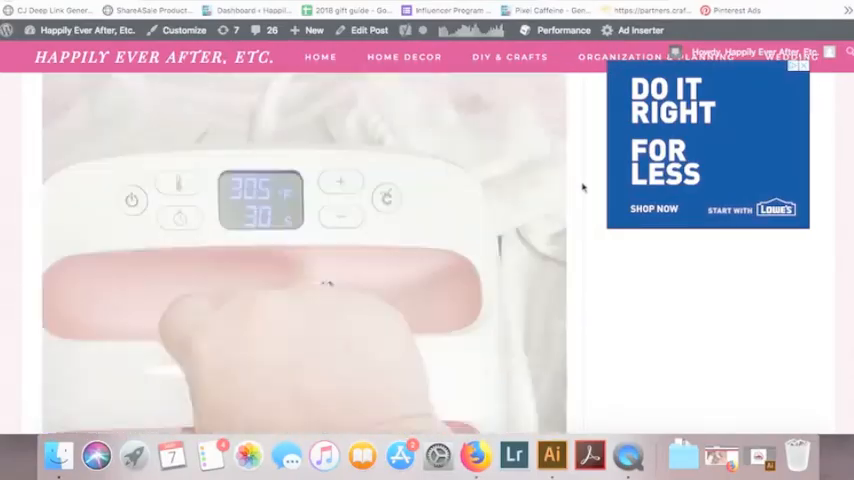
scroll(down, 3)
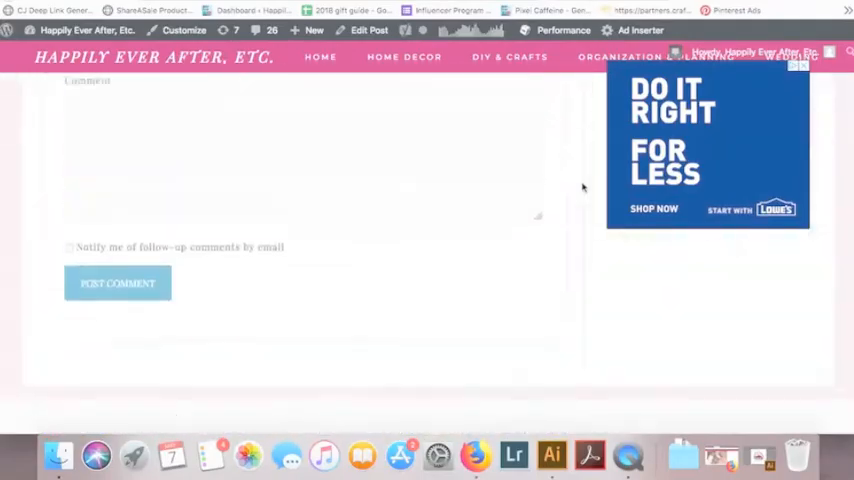
scroll(up, 3)
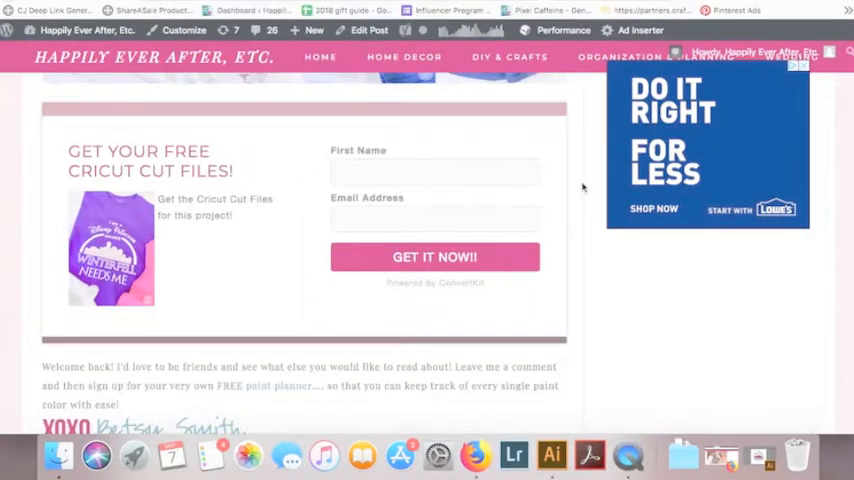
scroll(down, 3)
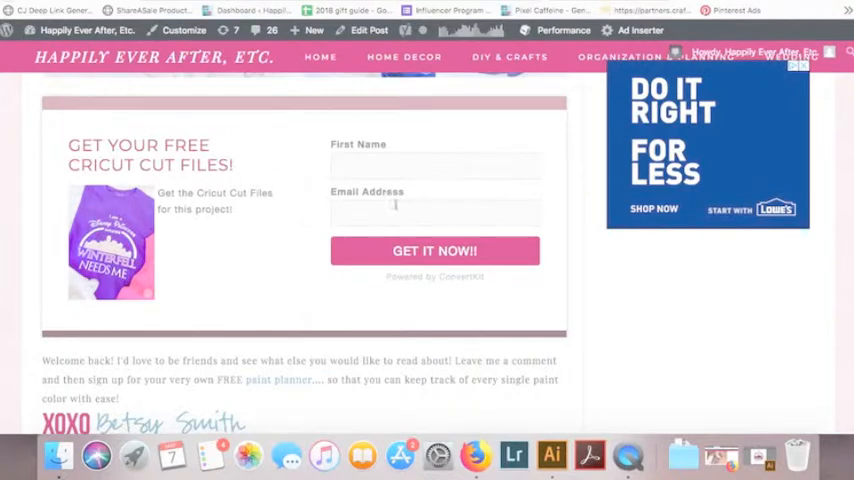
click(434, 251)
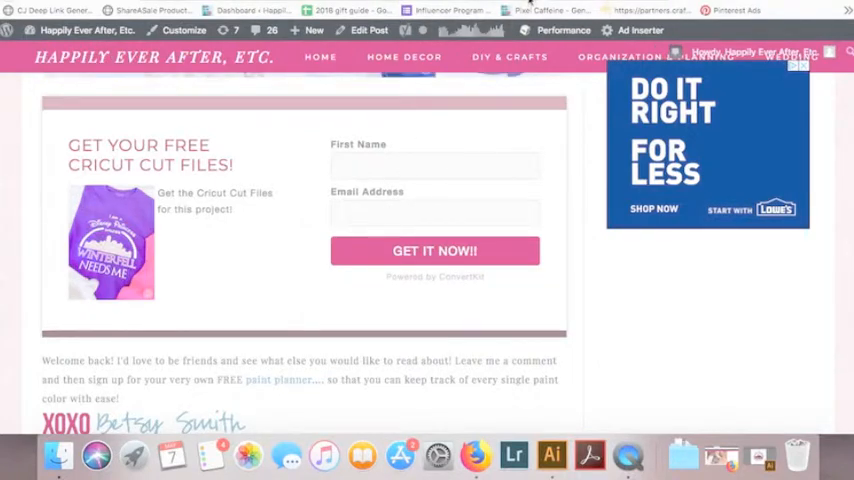
mouse_move(509, 57)
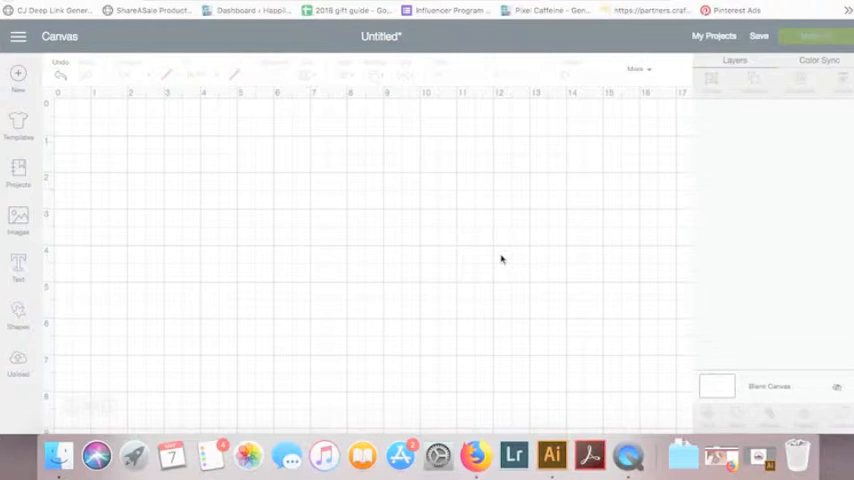
mouse_move(159, 133)
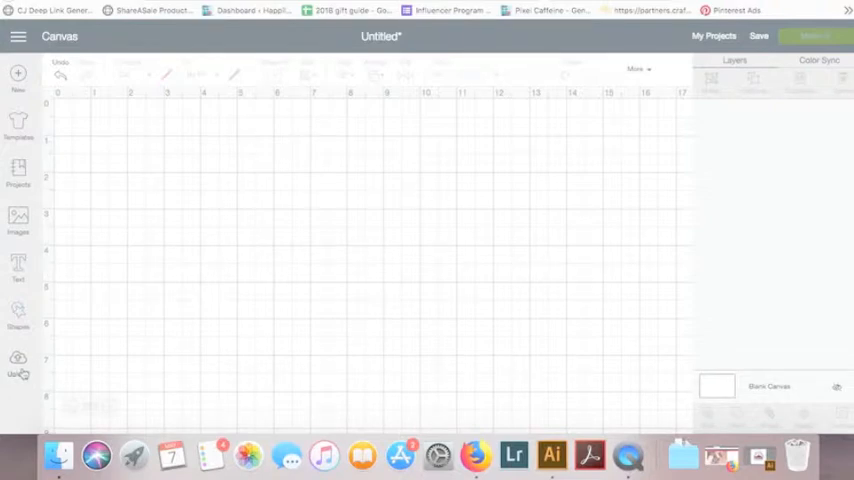
- Open Upload from the left toolbar and choose Upload Image
click(18, 362)
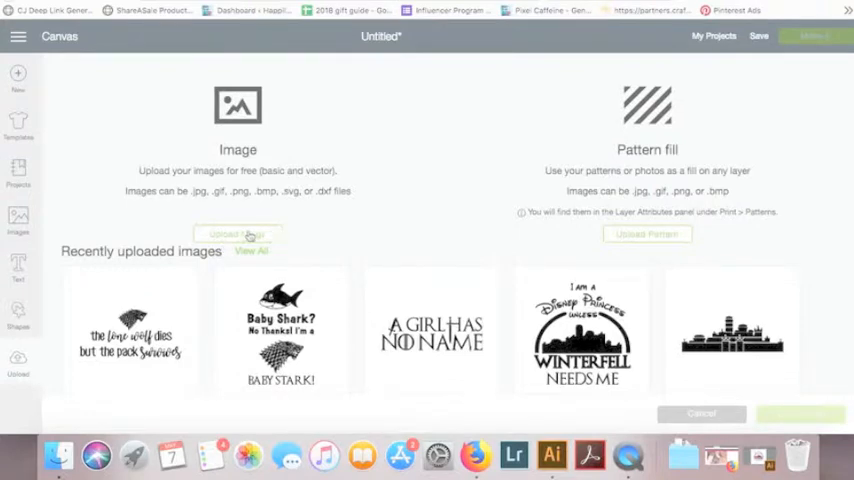
click(238, 234)
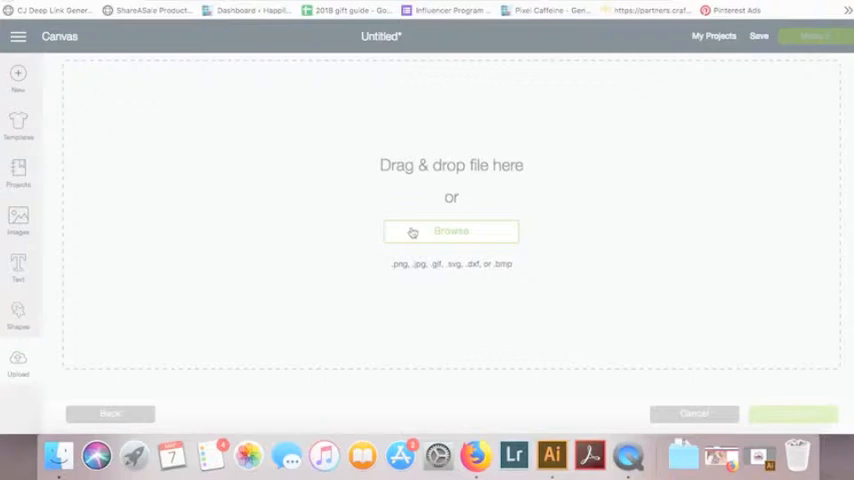
- Browse for and open 'Disney Princess Unless Winterfell.svg' from the computer
click(451, 231)
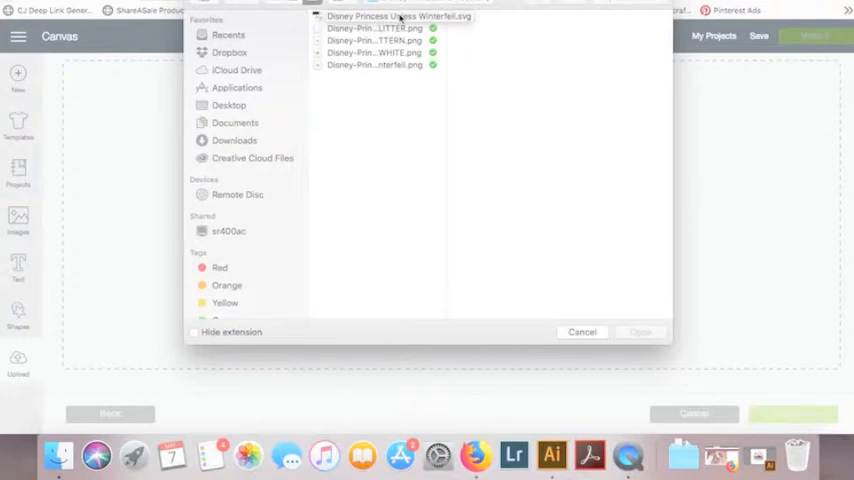
click(398, 16)
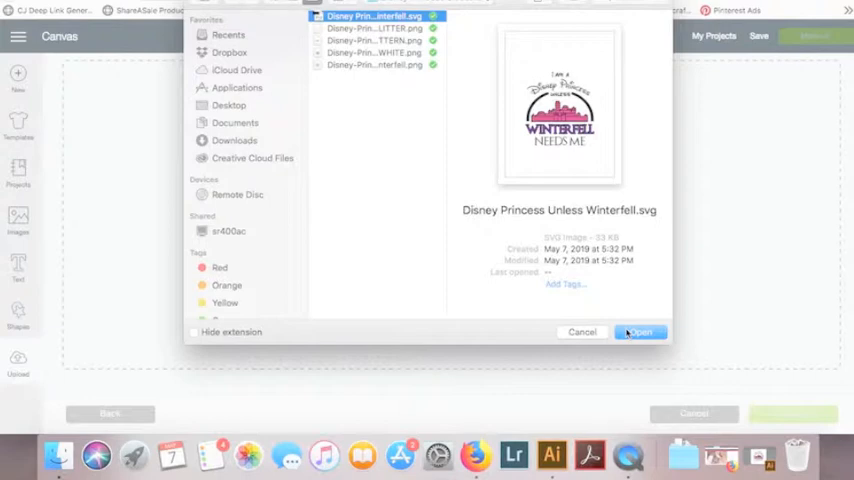
click(640, 332)
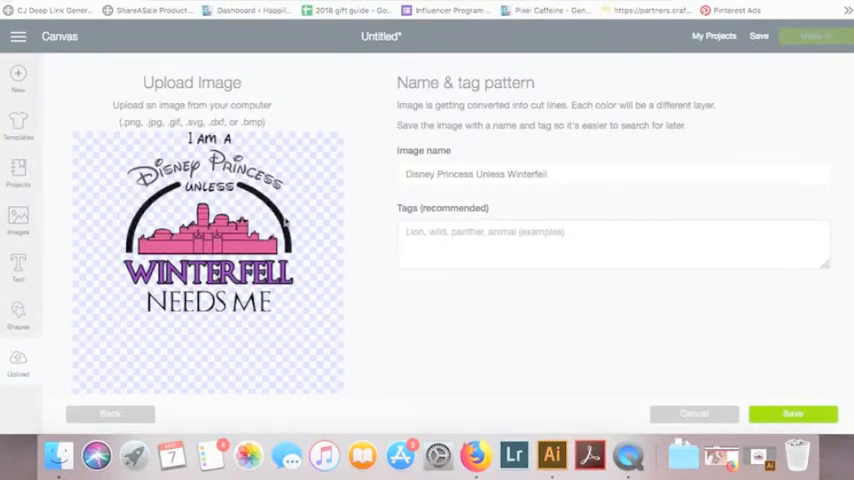
- Tag the Winterfell image 'Game of Thrones, Winterfell' and save the upload
click(612, 243)
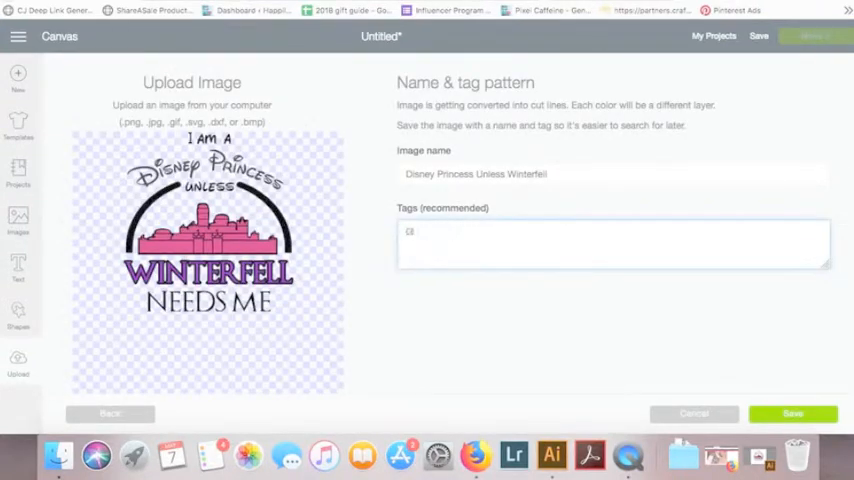
text(Game of Thron)
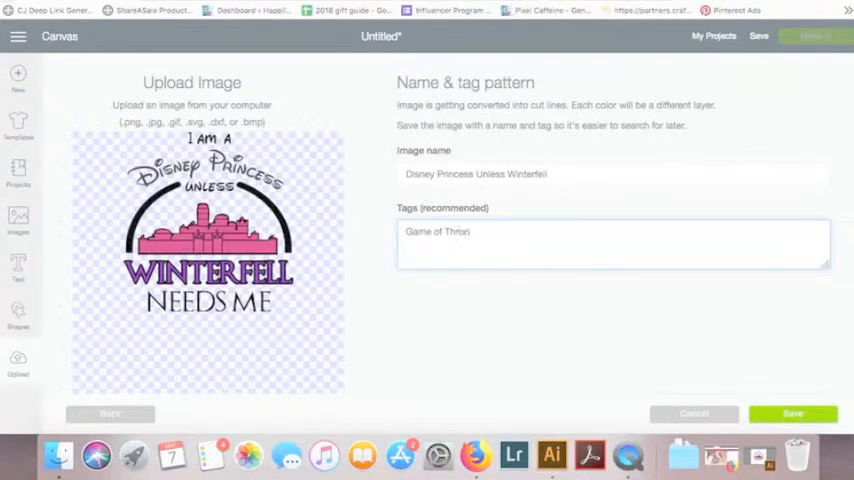
text(es,)
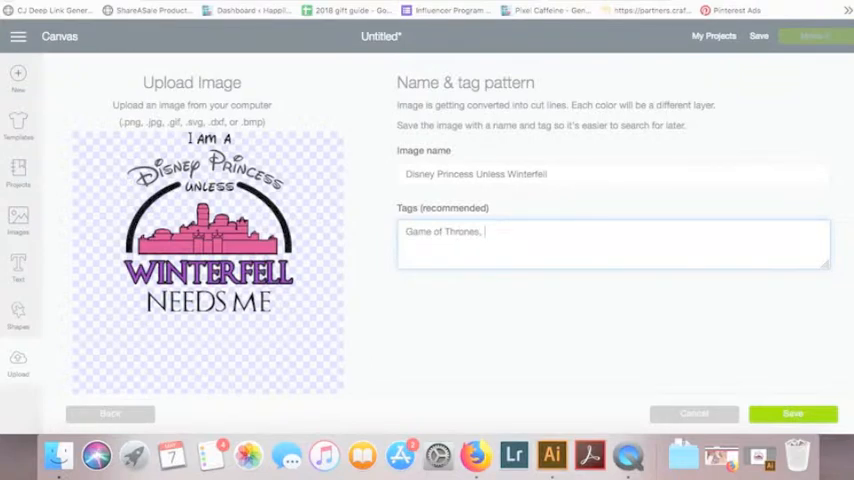
text(Winterf)
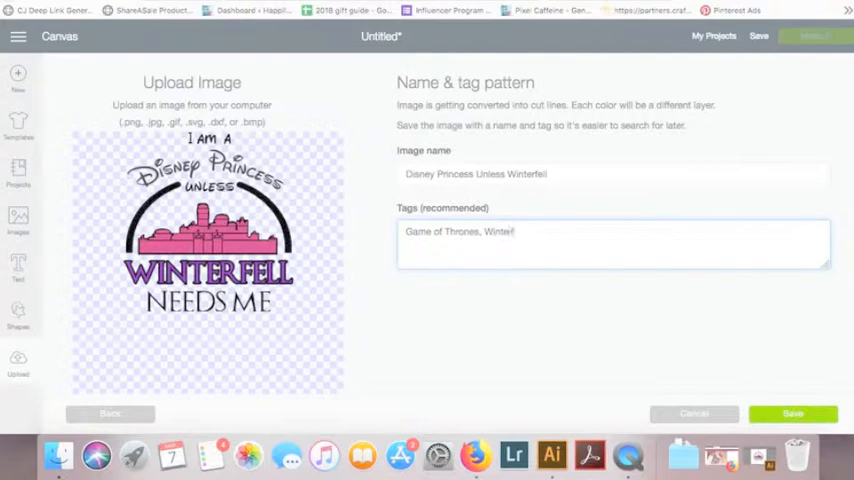
text(ell)
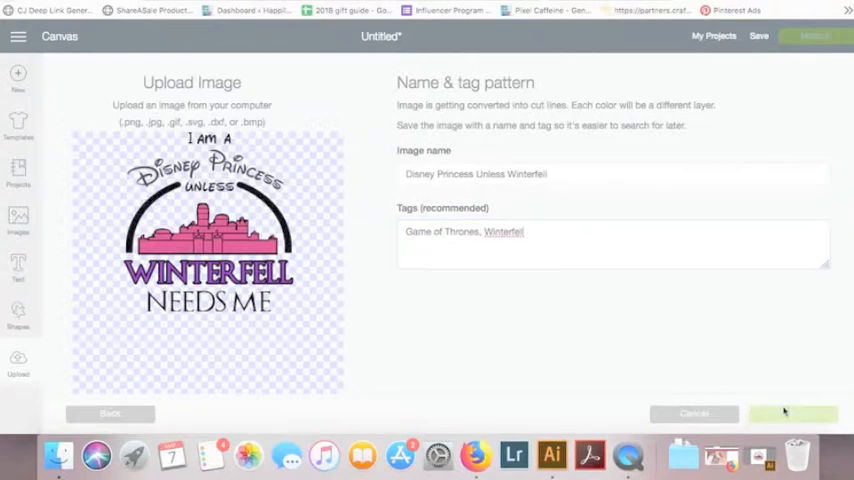
click(793, 413)
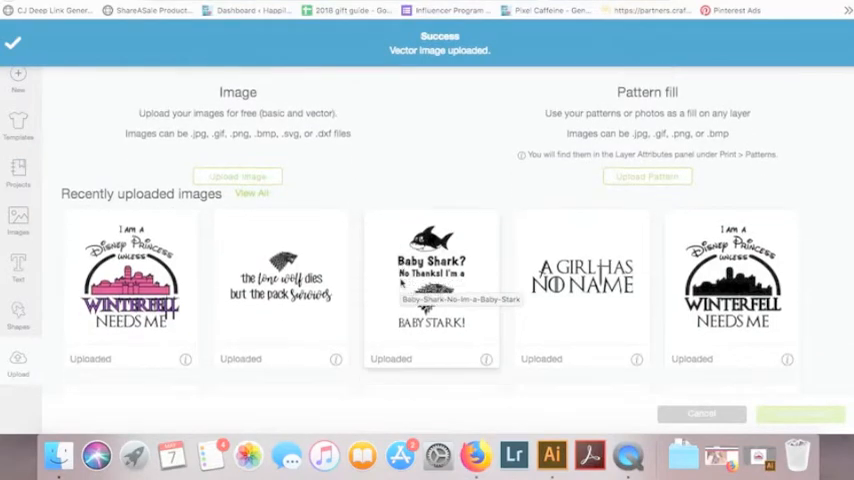
mouse_move(130, 290)
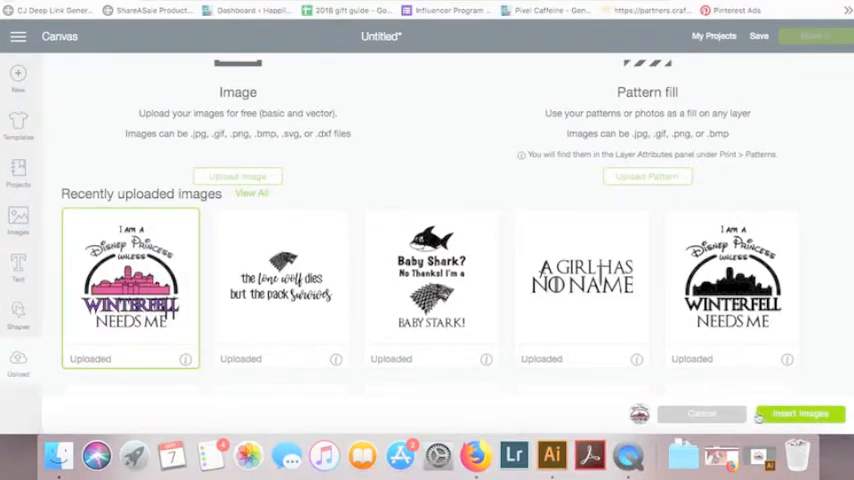
- Insert the pink Winterfell image from Recently Uploaded Images onto the canvas
click(799, 413)
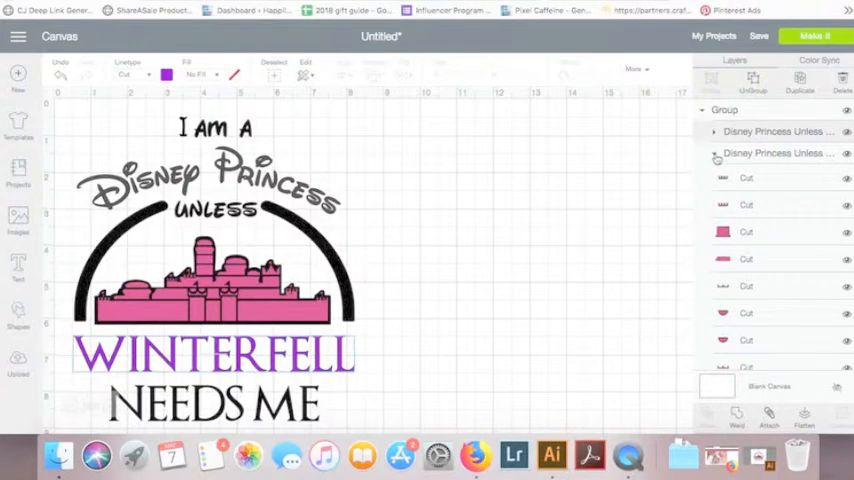
- Collapse the expanded Disney Princess layer group in the Layers panel, then apply Weld
click(714, 153)
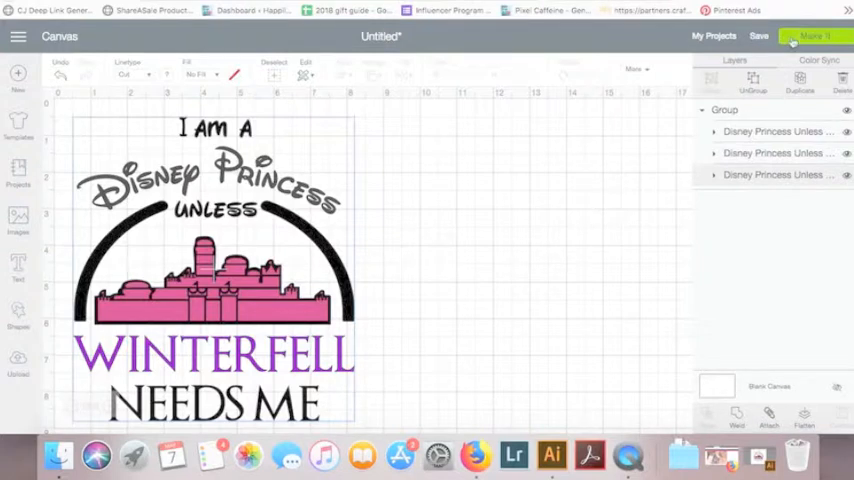
click(813, 37)
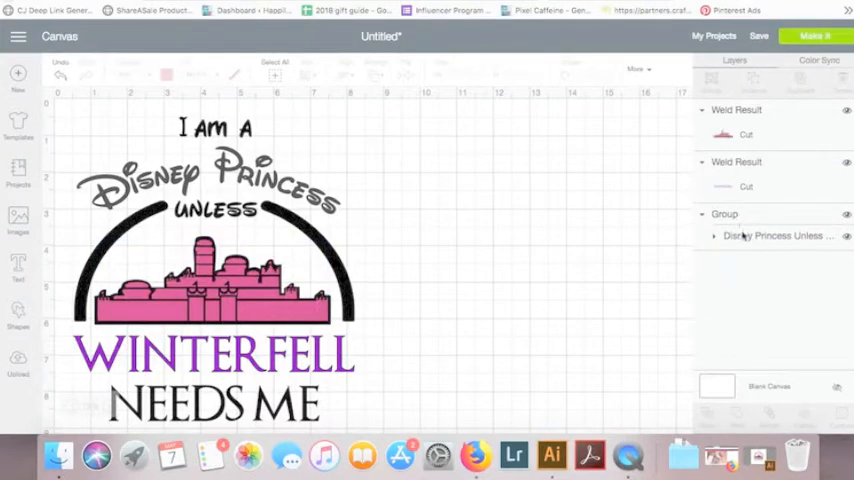
- Weld the remaining black lettering group into a single layer
click(213, 270)
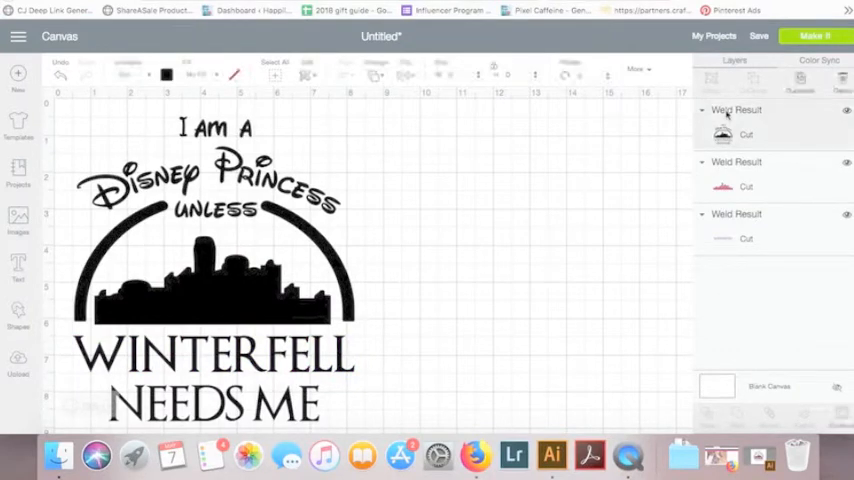
click(210, 270)
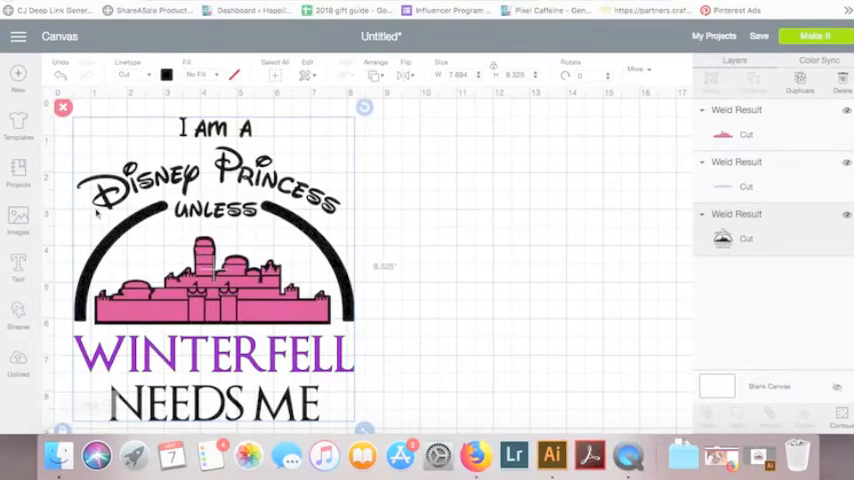
mouse_move(423, 207)
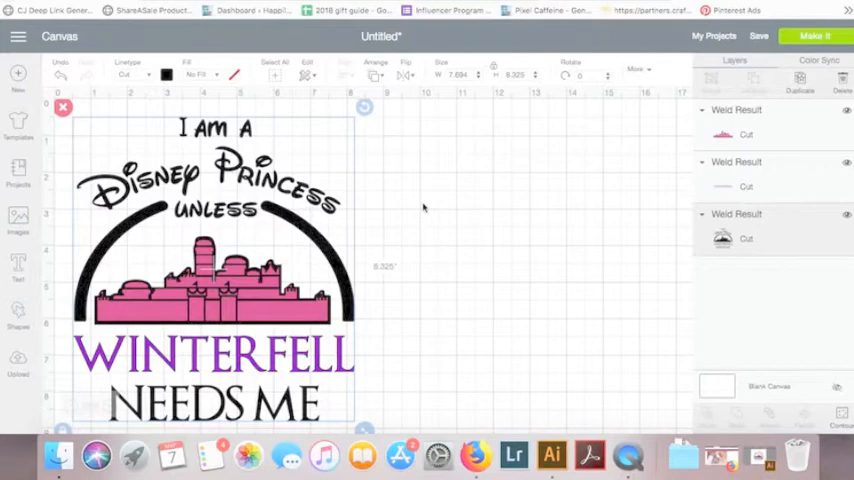
mouse_move(737, 405)
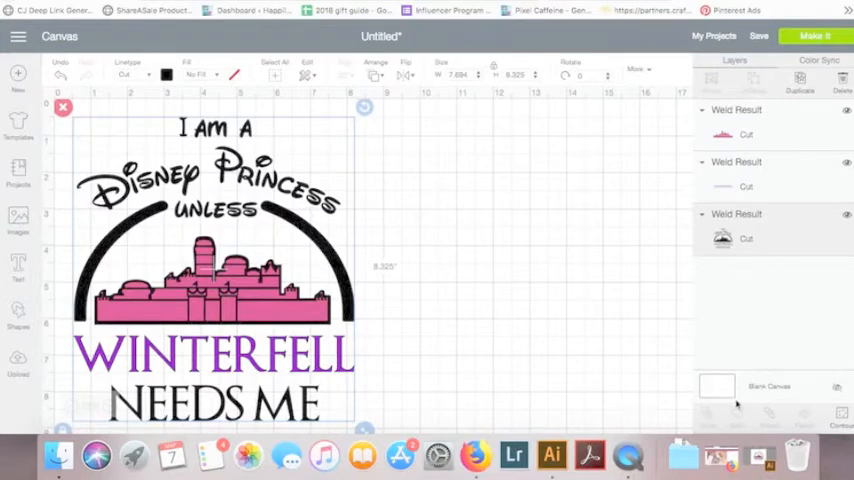